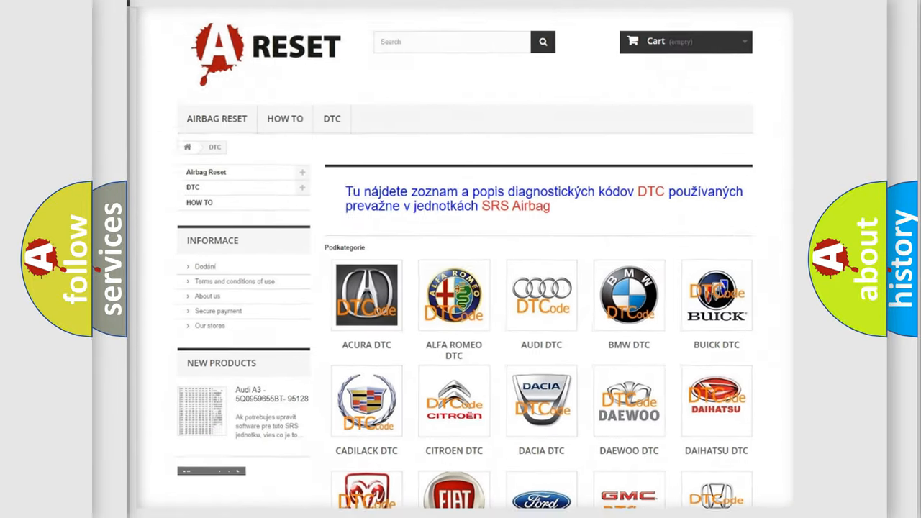
Show the Ford DTC code list and browse through its B-codes
scroll(down, 3)
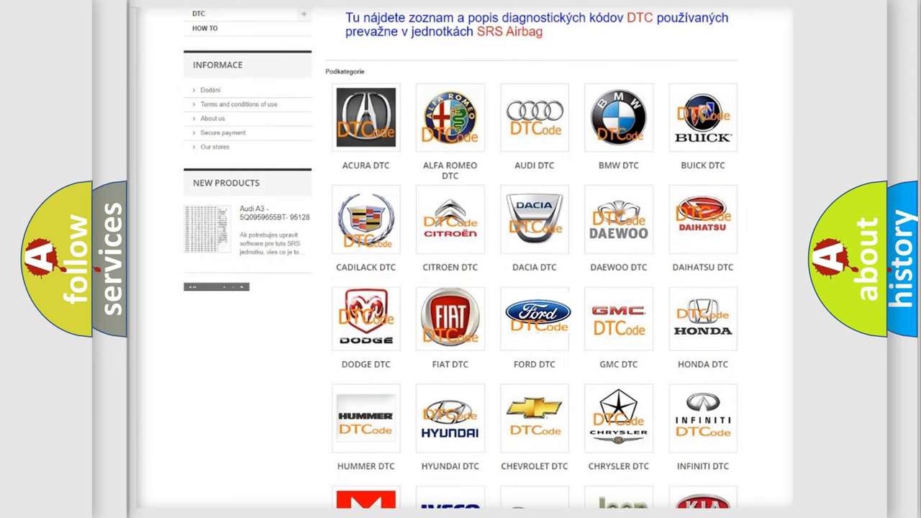
click(534, 318)
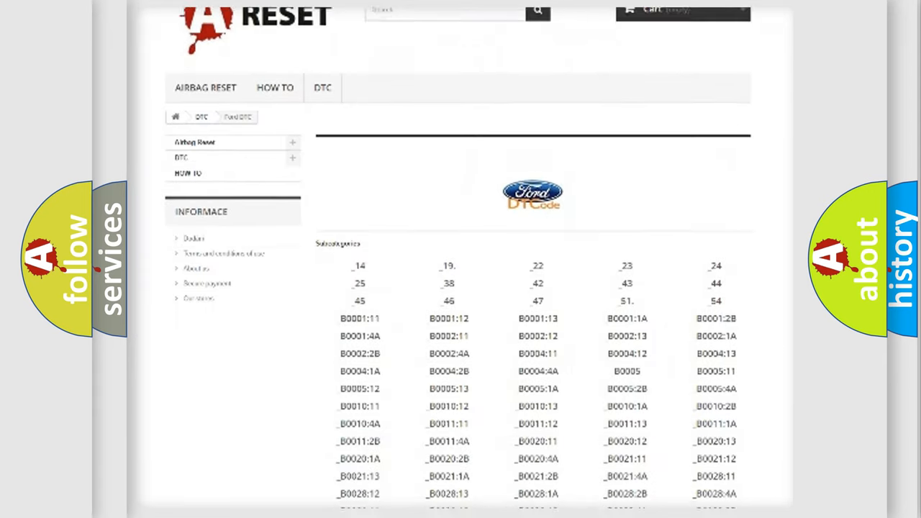
scroll(down, 3)
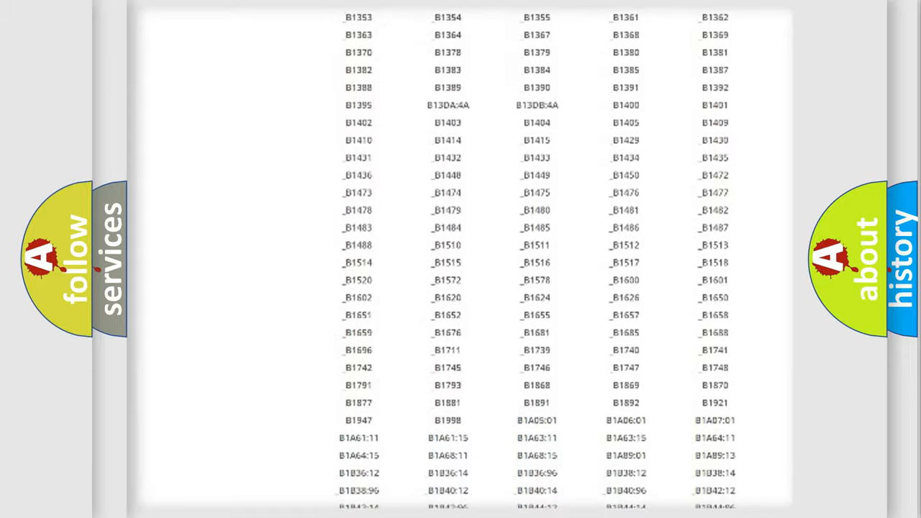
scroll(up, 3)
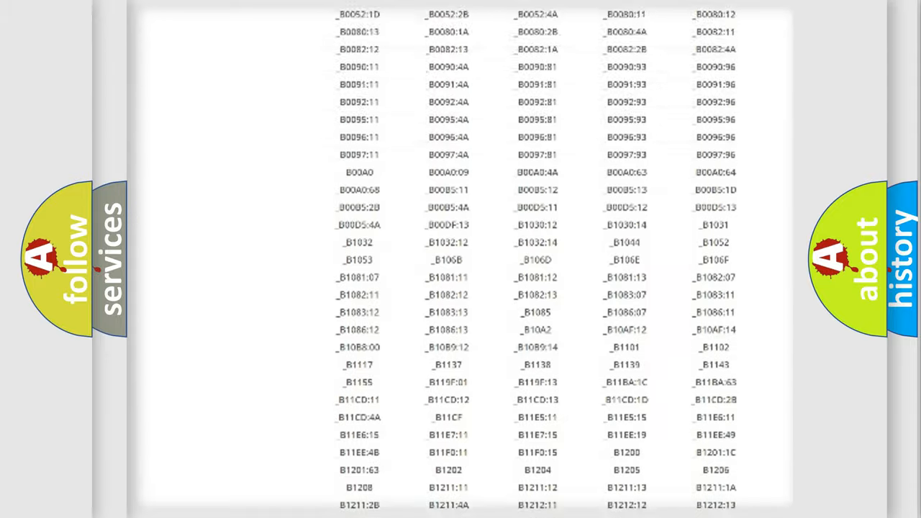
scroll(up, 3)
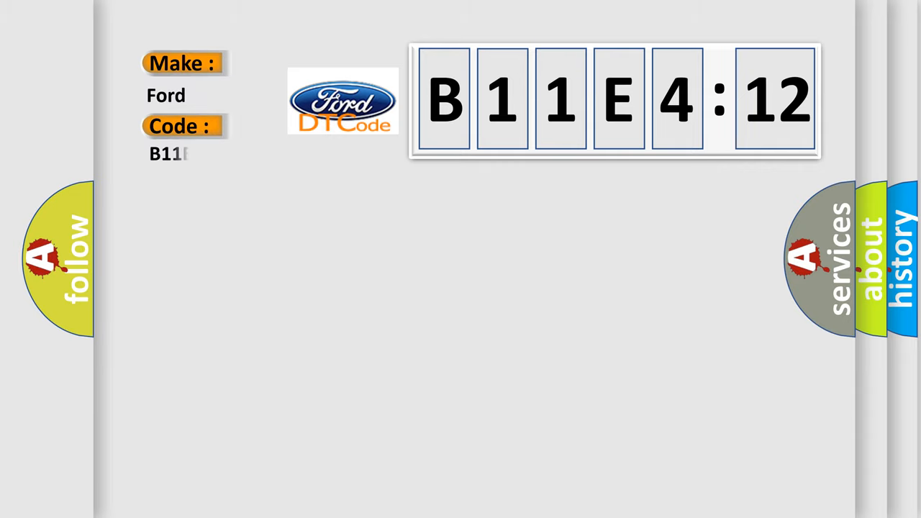
Complete the Code field with E412 so it reads B11E412 under Make: Ford
text(E412)
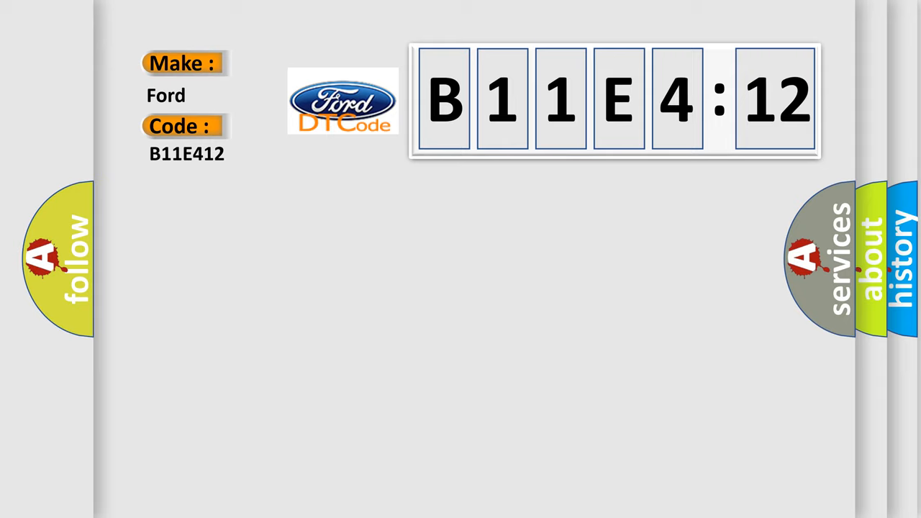